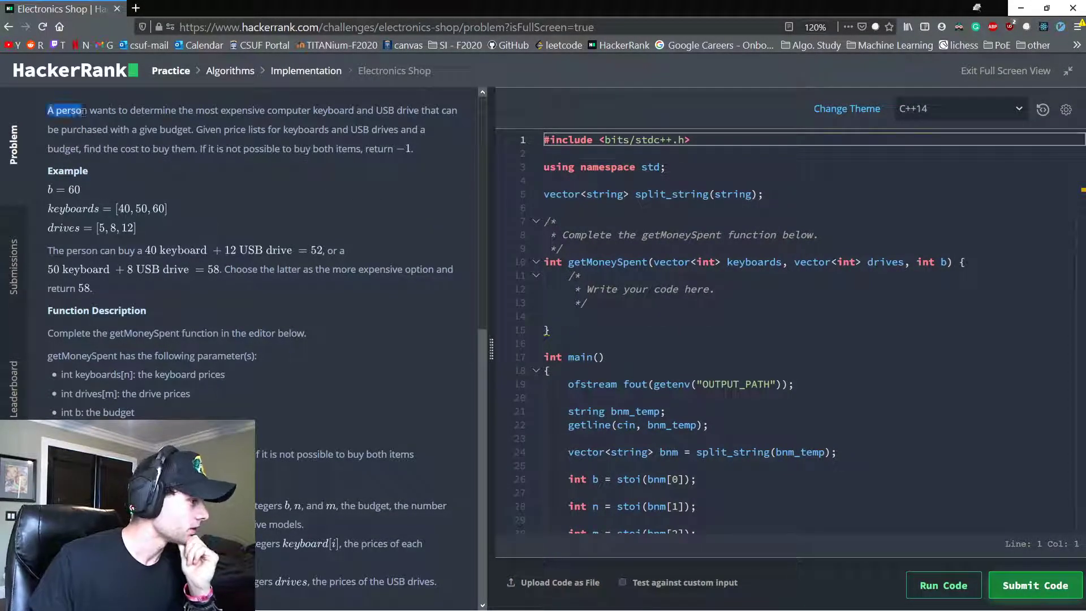
Read through the Electronics Shop statement, highlighting the price lists, budget and more-expensive-option phrases
{"action": "left_click_drag", "start_coordinate": [55, 109], "coordinate": [260, 109]}
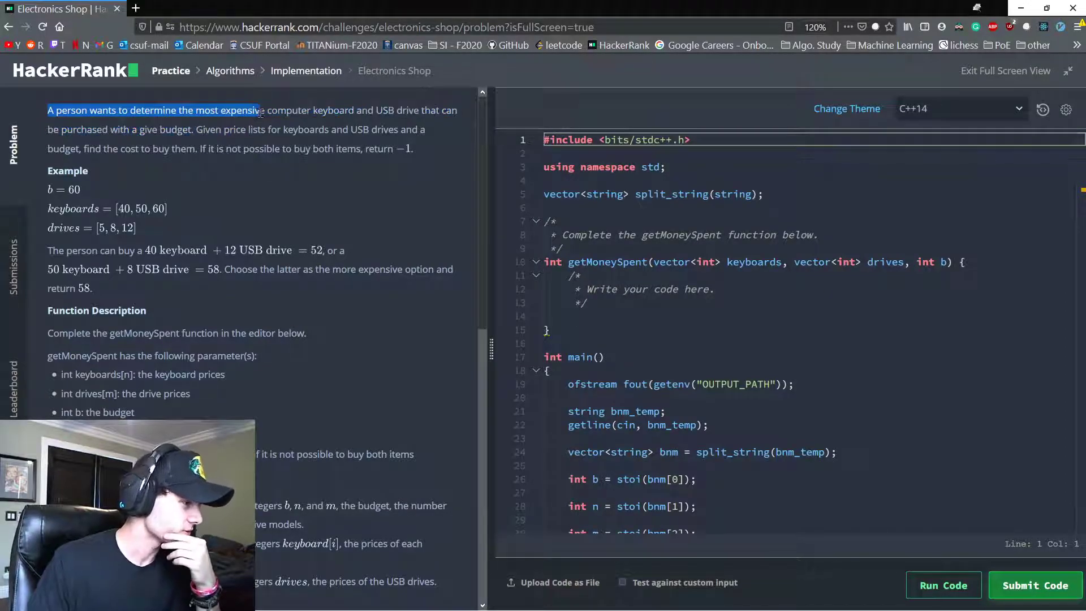
{"action": "left_click_drag", "start_coordinate": [260, 110], "coordinate": [430, 109]}
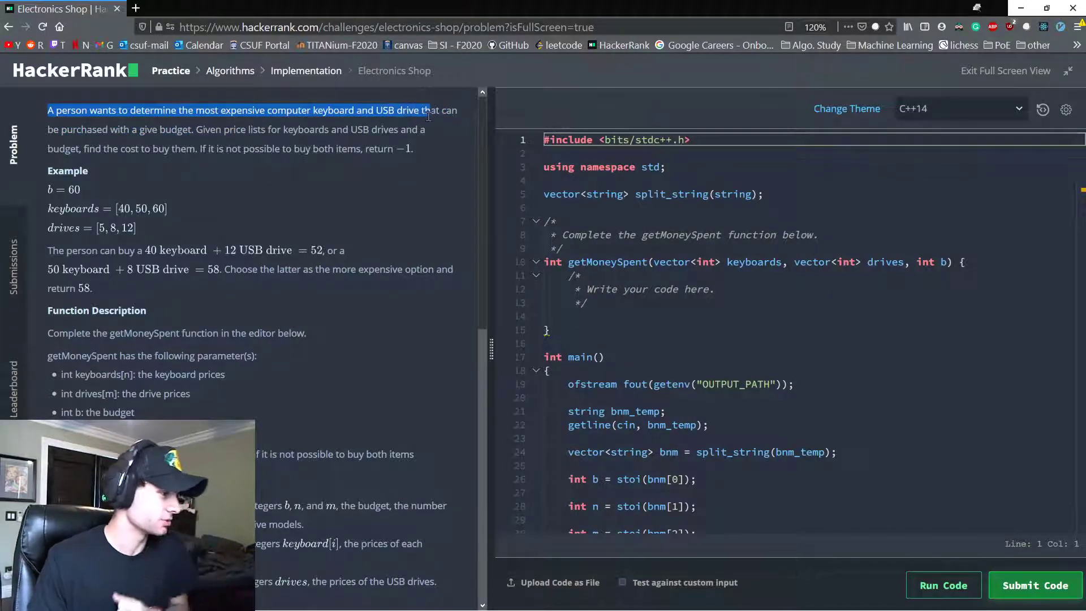
{"action": "left_click_drag", "start_coordinate": [430, 109], "coordinate": [158, 129]}
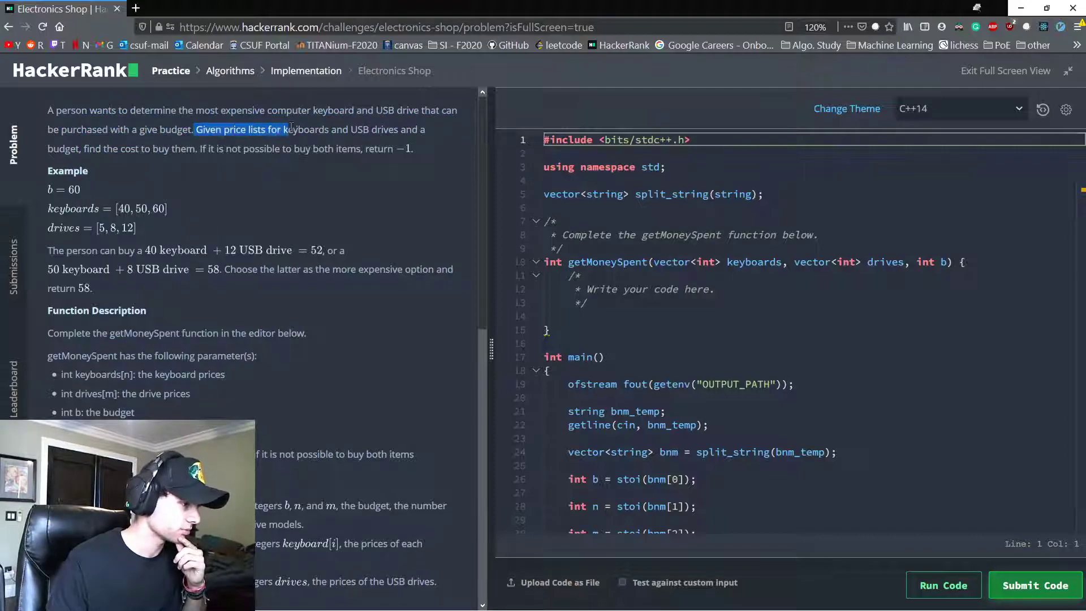
{"action": "left_click_drag", "start_coordinate": [284, 129], "coordinate": [110, 148]}
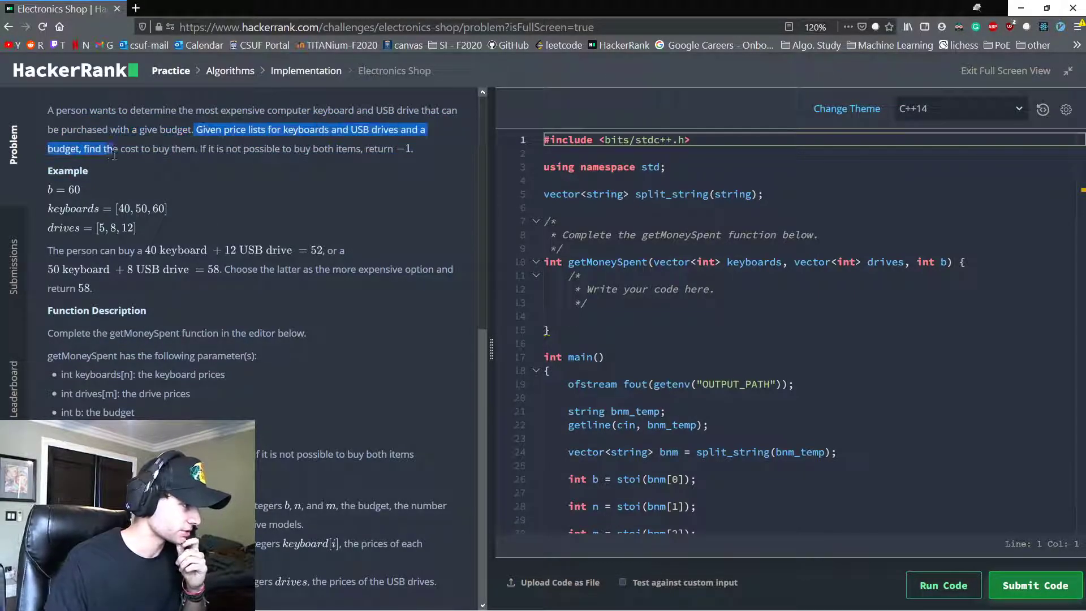
{"action": "left_click_drag", "start_coordinate": [111, 148], "coordinate": [360, 148]}
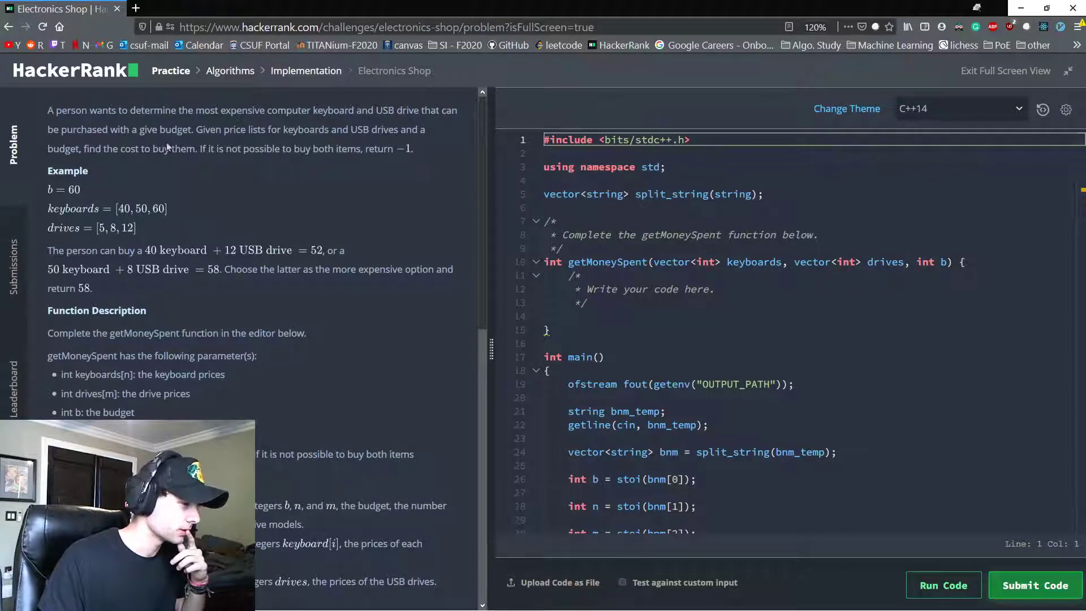
{"action": "double_click", "coordinate": [182, 148]}
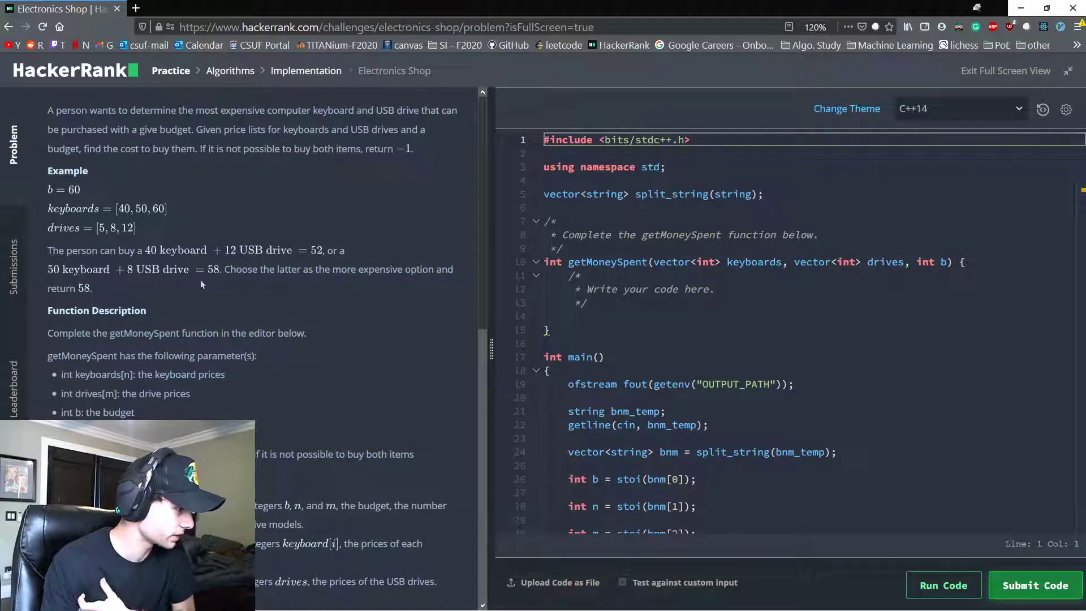
{"action": "left_click_drag", "start_coordinate": [204, 110], "coordinate": [344, 110]}
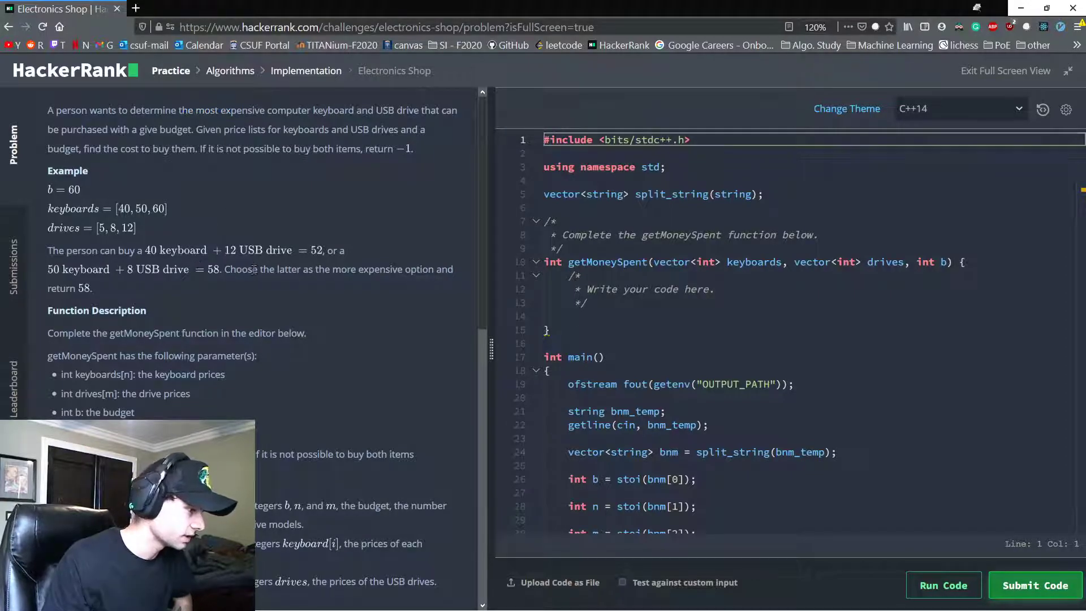
{"action": "left_click_drag", "start_coordinate": [255, 269], "coordinate": [419, 269]}
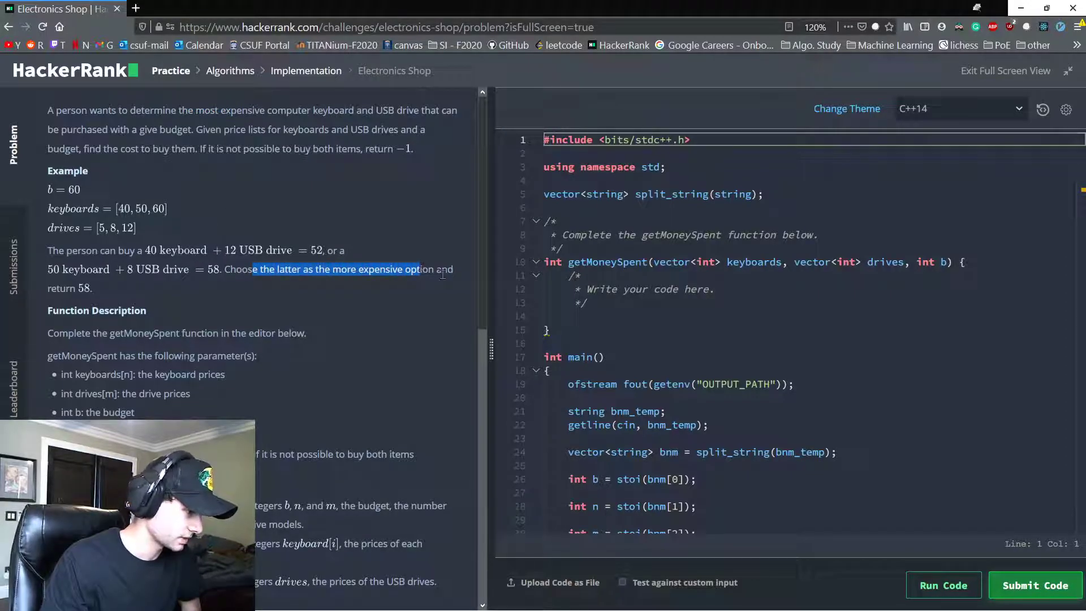
{"action": "scroll", "scroll_direction": "down", "scroll_amount": 3}
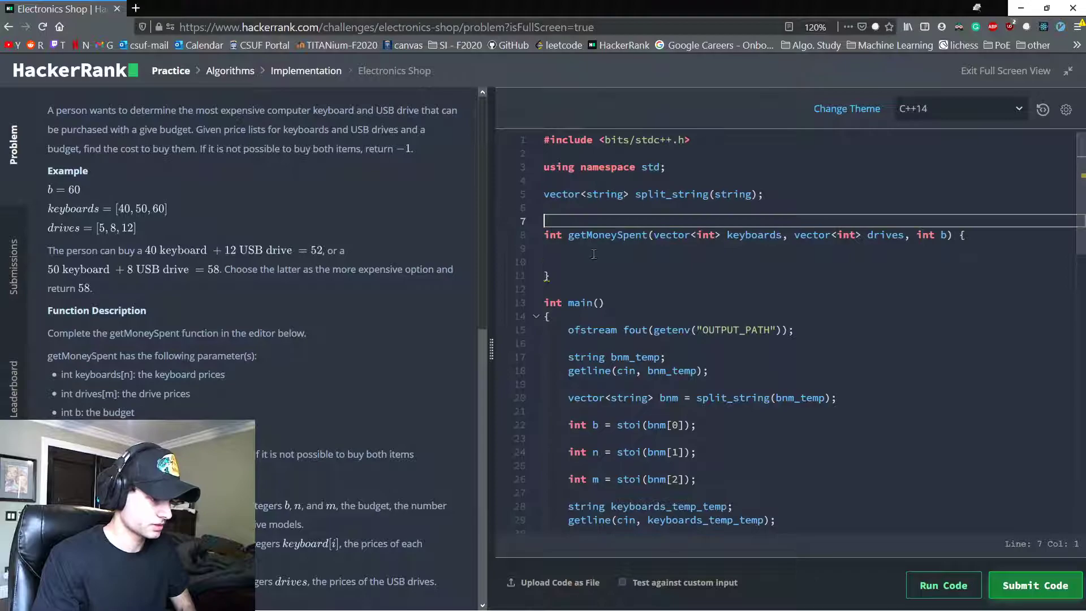
Add a //brute-force comment and declare int cmax = -1; at the top of getMoneySpent
{"action": "type", "text": "//brute"}
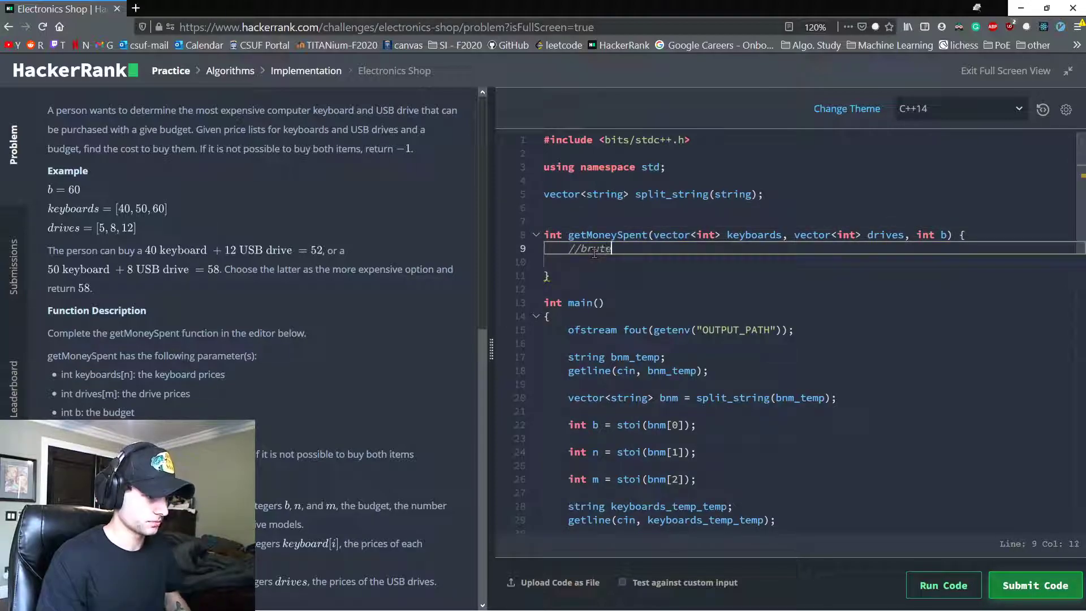
{"action": "type", "text": "-force"}
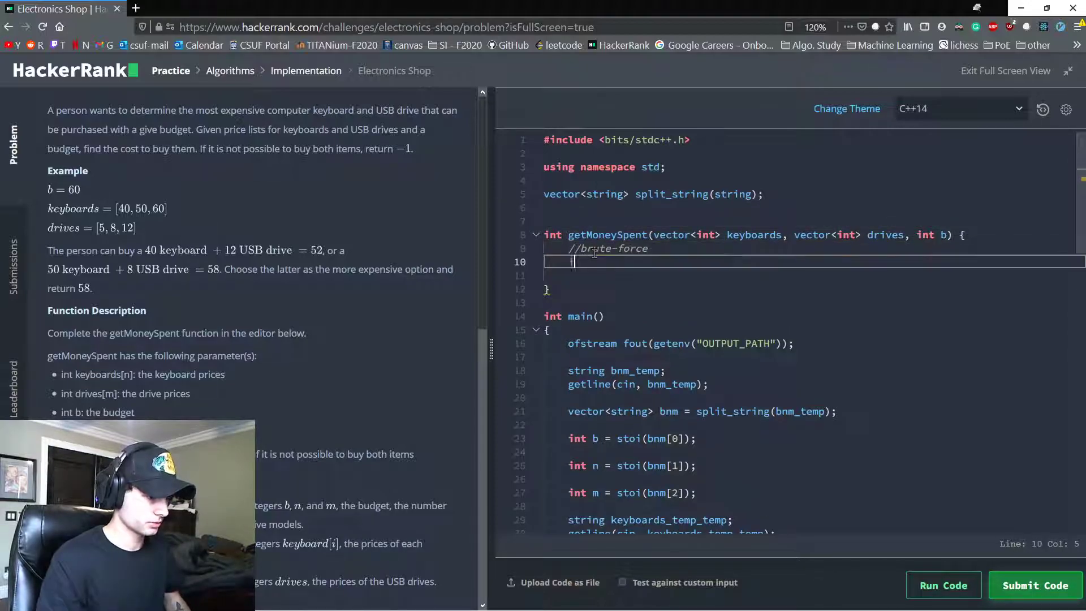
{"action": "type", "text": "int cmax = -1;"}
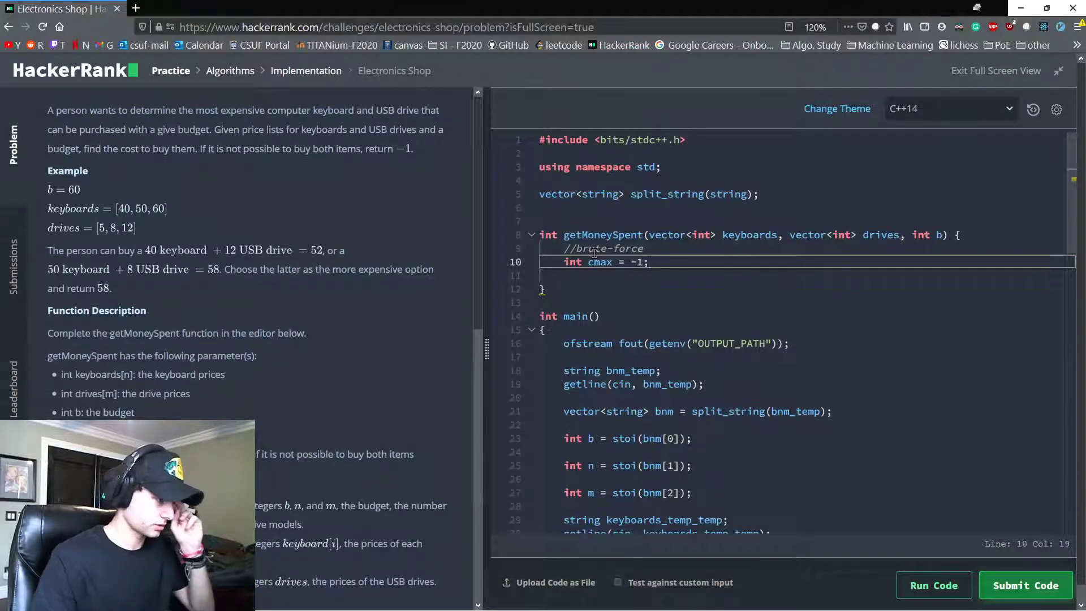
{"action": "double_click", "coordinate": [350, 149]}
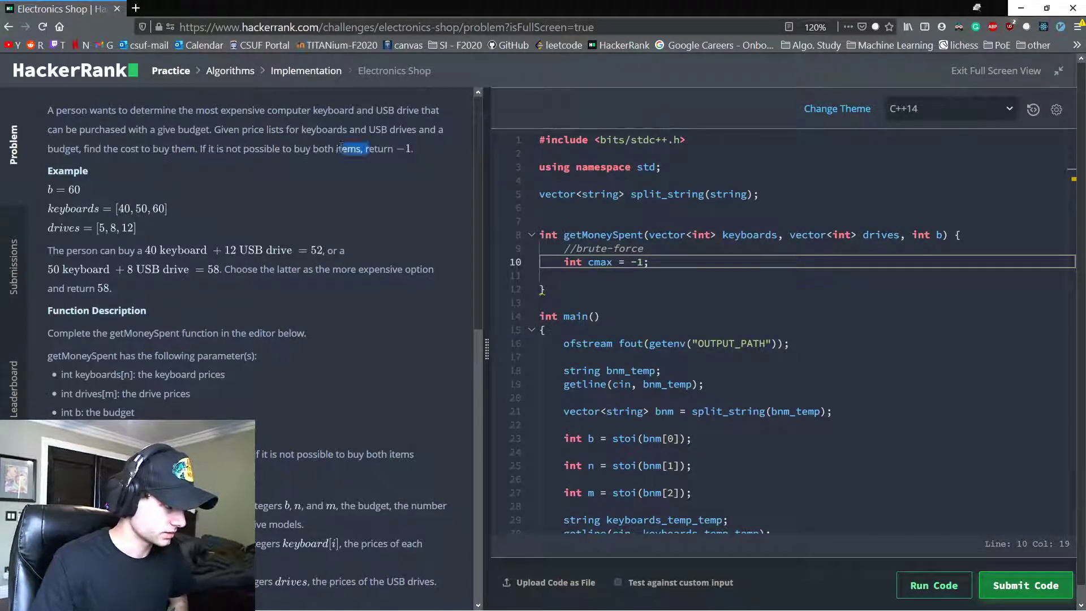
{"action": "key", "text": "enter"}
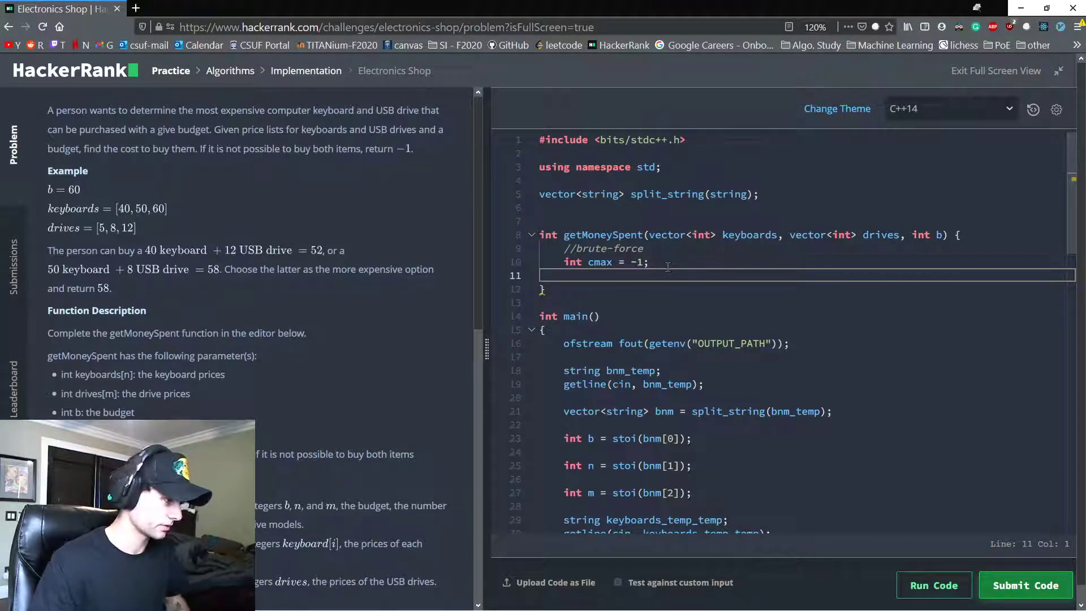
Loop over keyboards and drives, update cmax = max(cmax, k + d) when k + d <= b, and return cmax
{"action": "type", "text": "for(*"}
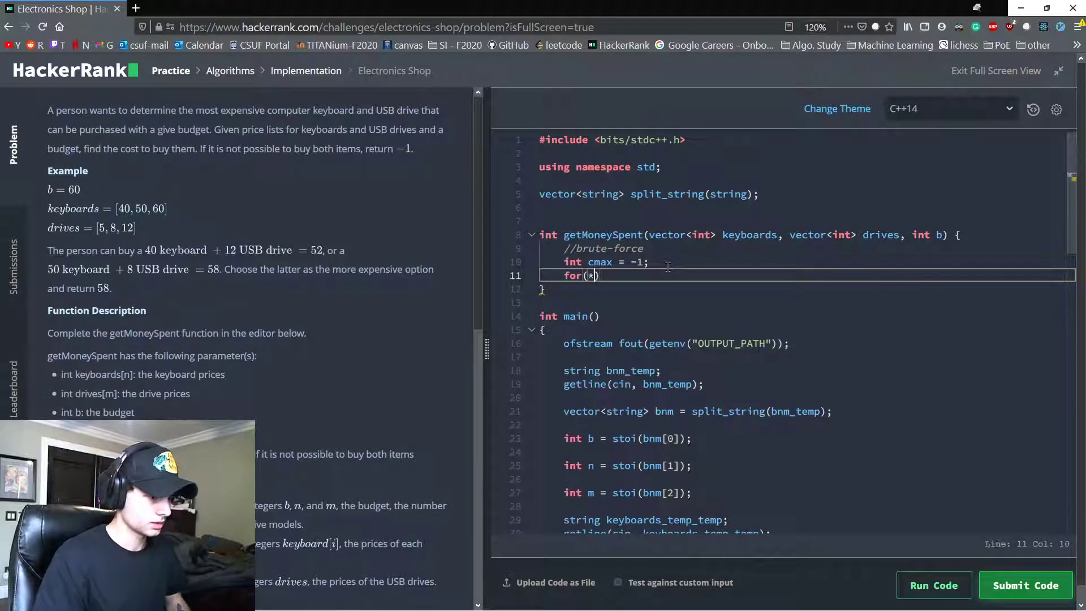
{"action": "type", "text": "auto k : keyboards"}
{"action": "type", "text": "for(auto"}
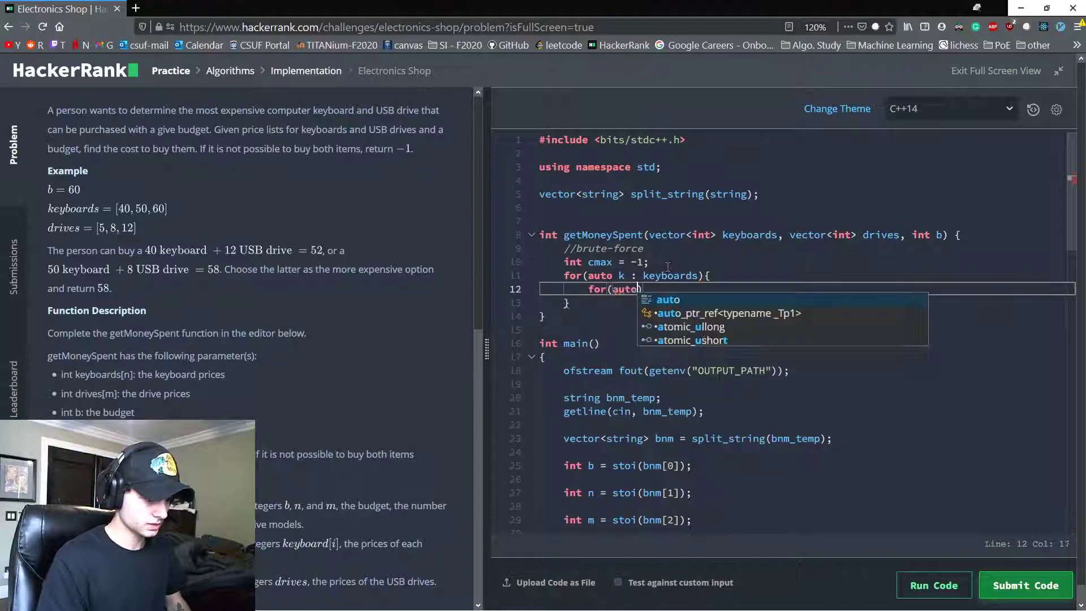
{"action": "type", "text": "d : drives){"}
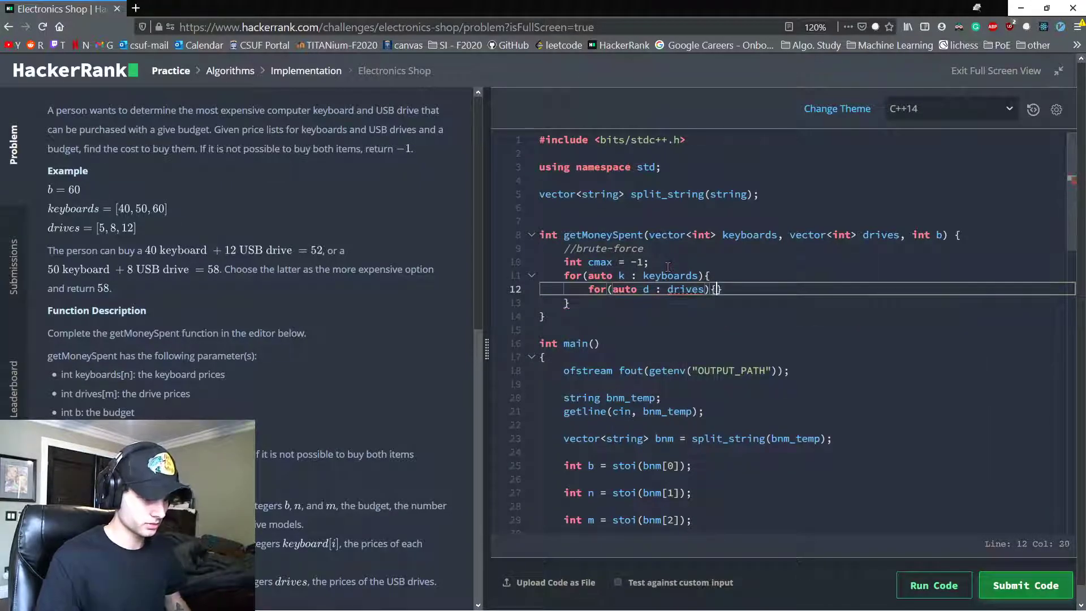
{"action": "type", "text": "if(k + d )"}
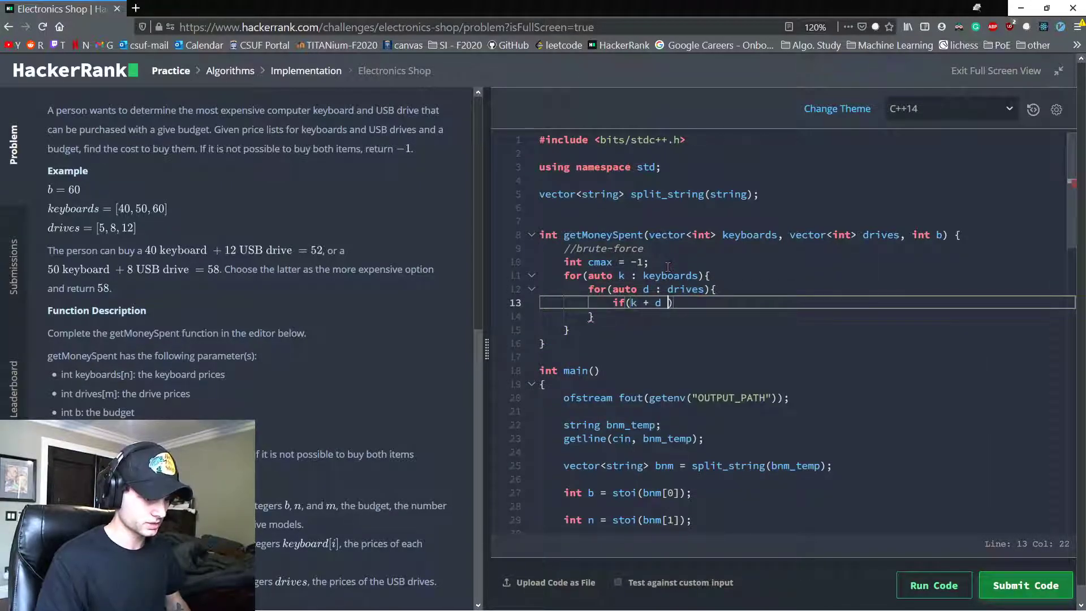
{"action": "type", "text": "<= b)"}
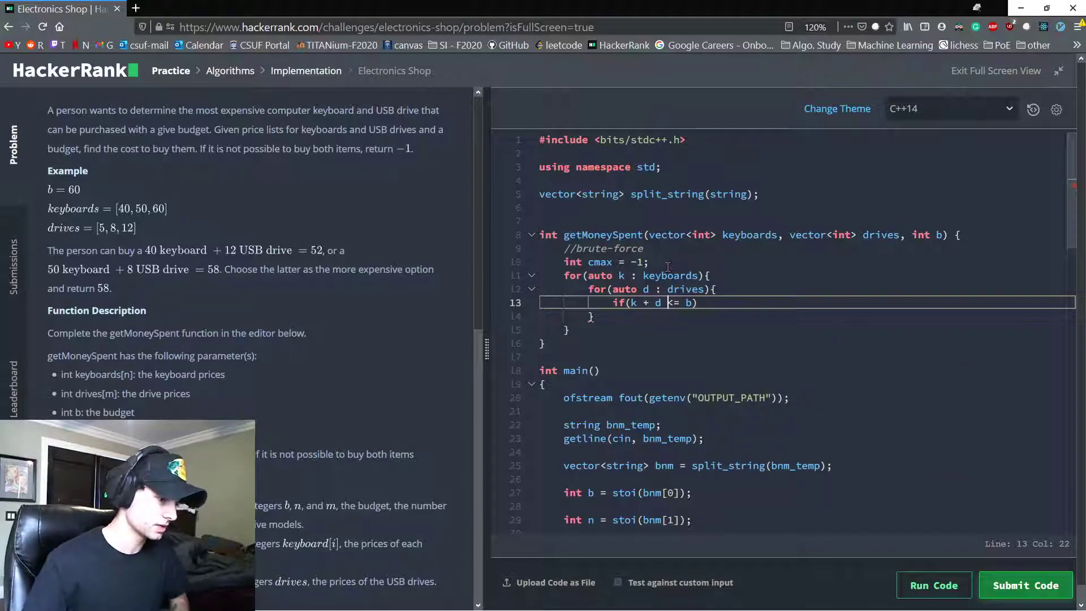
{"action": "type", "text": "cmax="}
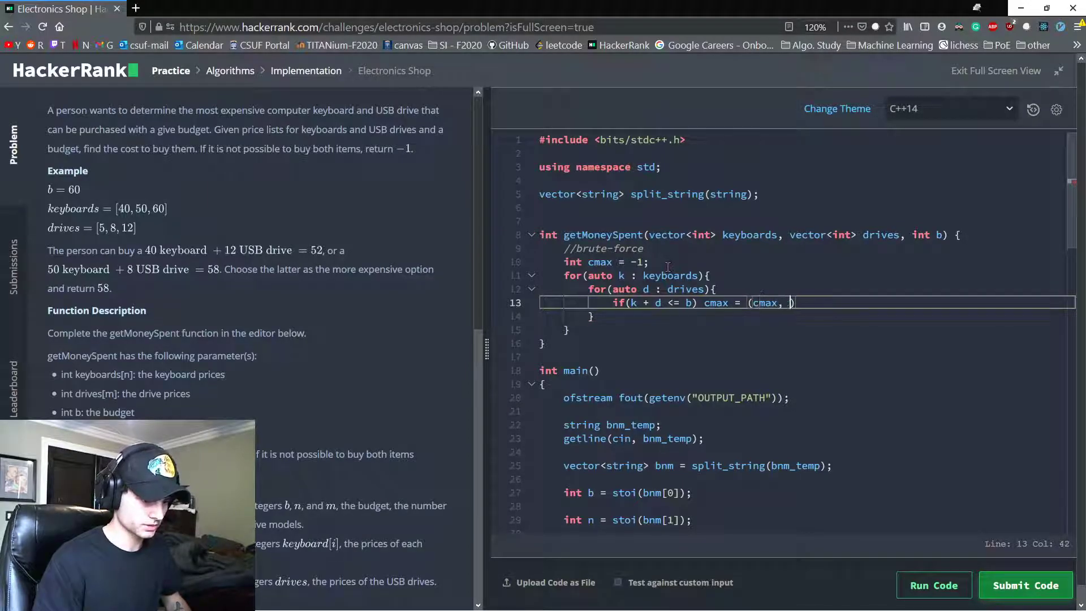
{"action": "type", "text": "k + d);"}
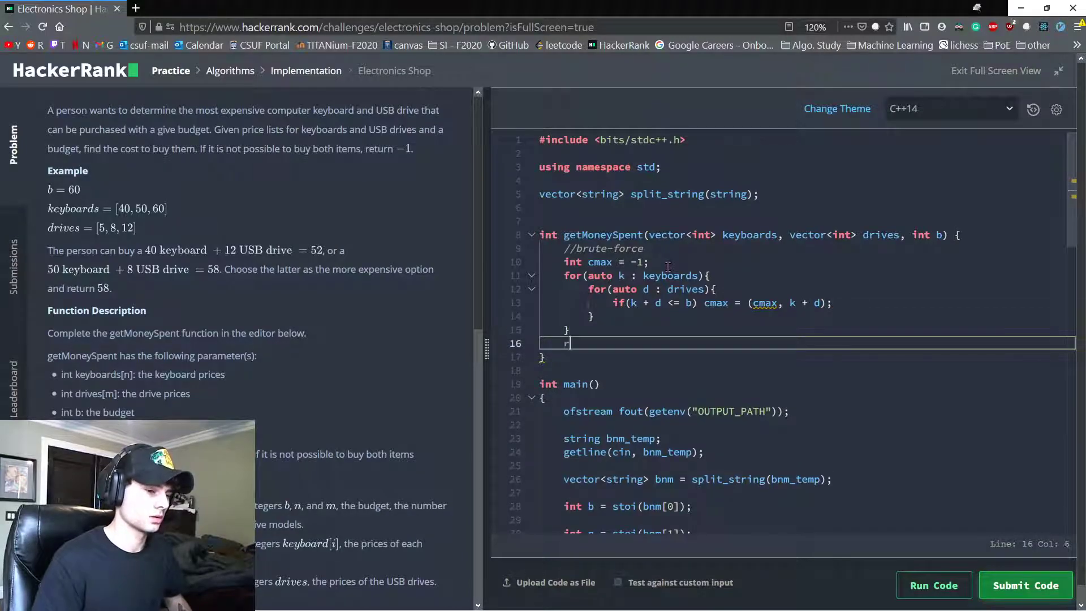
{"action": "type", "text": "return k + D"}
{"action": "left_click", "coordinate": [806, 302]}
{"action": "type", "text": "max"}
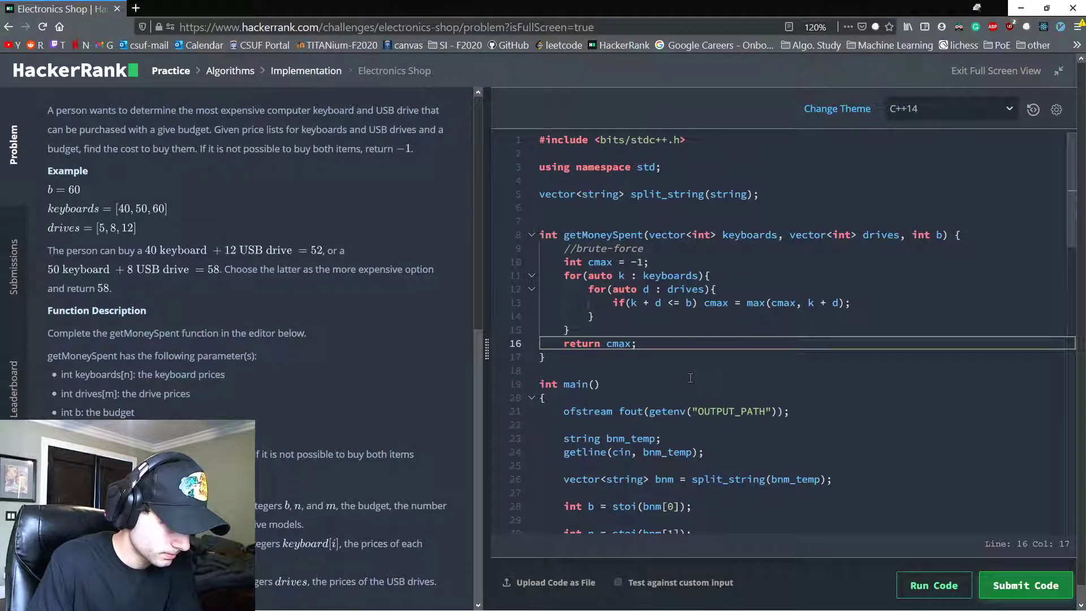
Comment the outer loop as O(n*m) and run the code, passing sample test cases 0 and 1
{"action": "scroll", "scroll_direction": "down", "scroll_amount": 3}
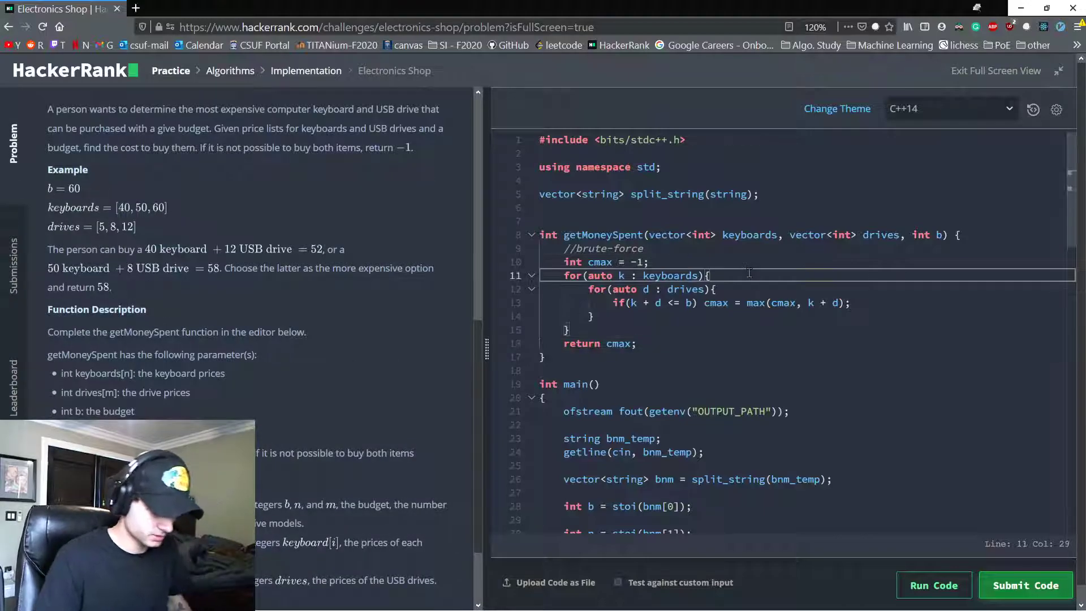
{"action": "type", "text": "//O(n*d)"}
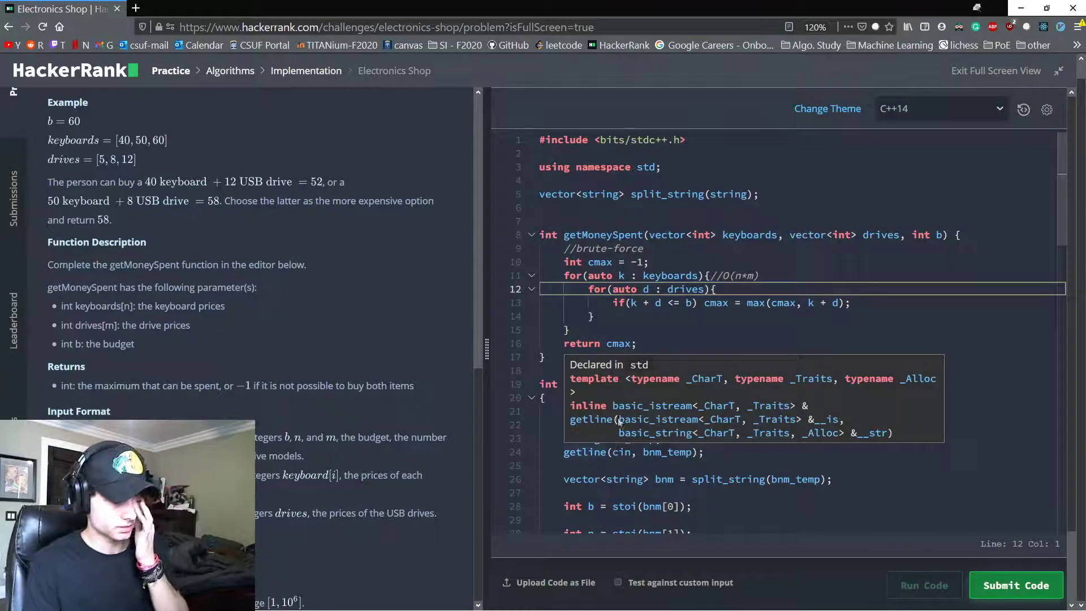
{"action": "left_click", "coordinate": [1015, 584]}
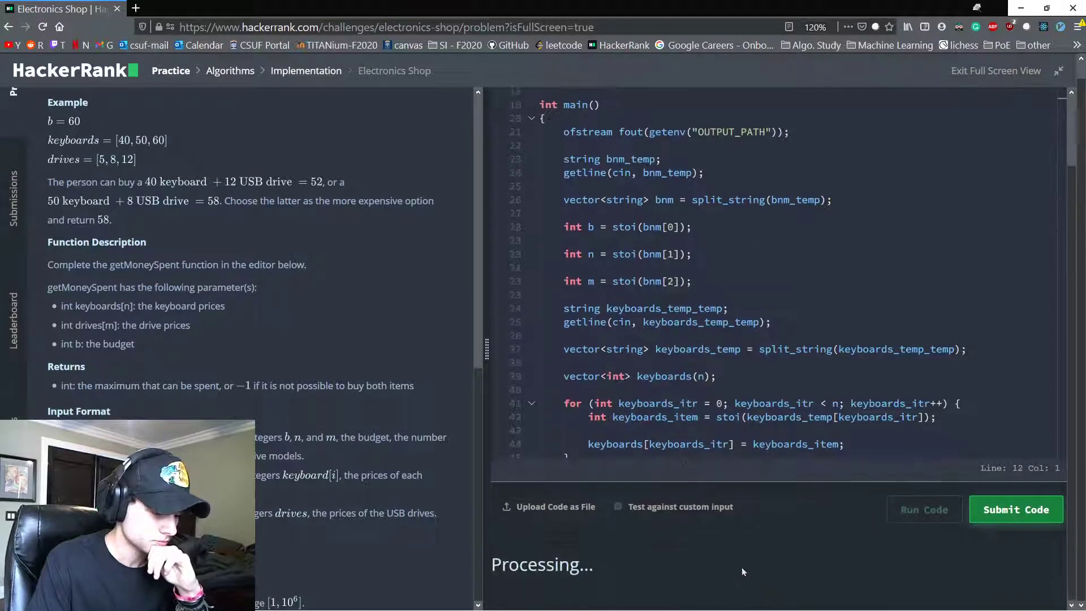
{"action": "left_click", "coordinate": [924, 509]}
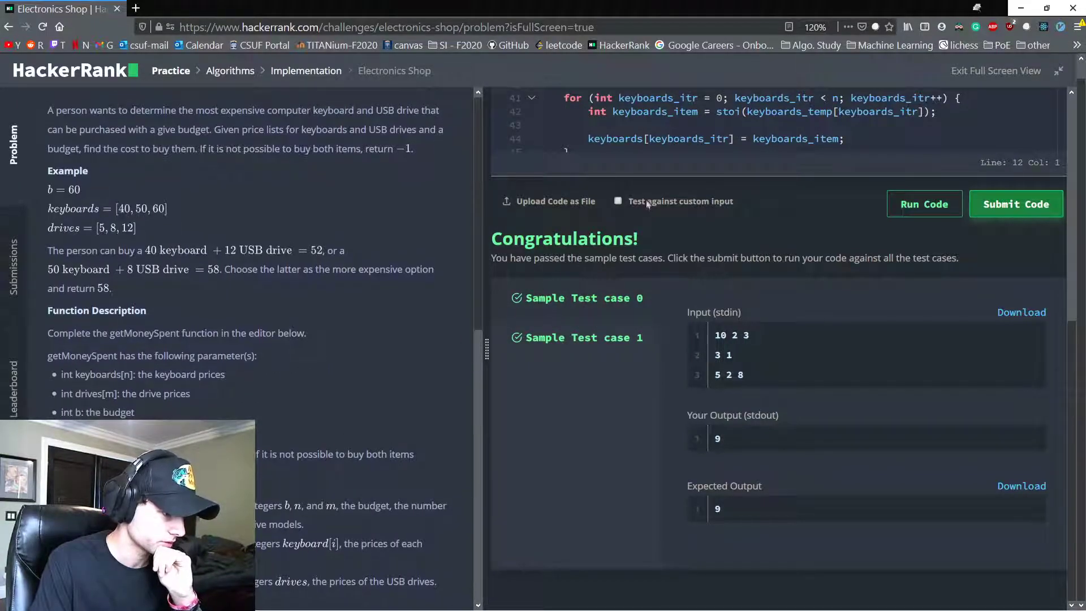
Enable custom input with budget line 75 100 100 and start the keyboard price line
{"action": "left_click", "coordinate": [618, 201]}
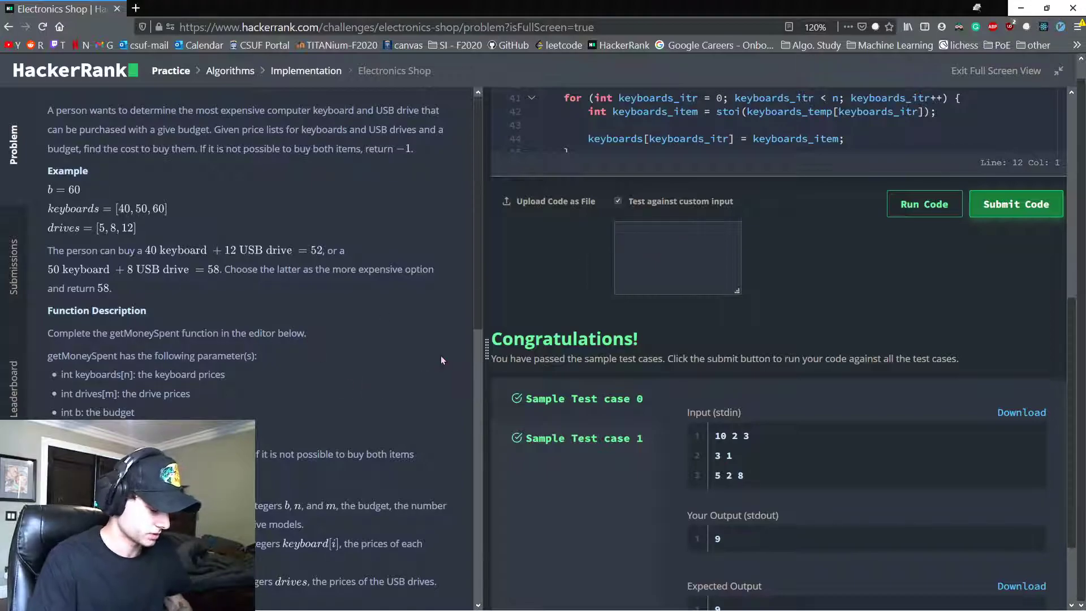
{"action": "type", "text": "75 100 100"}
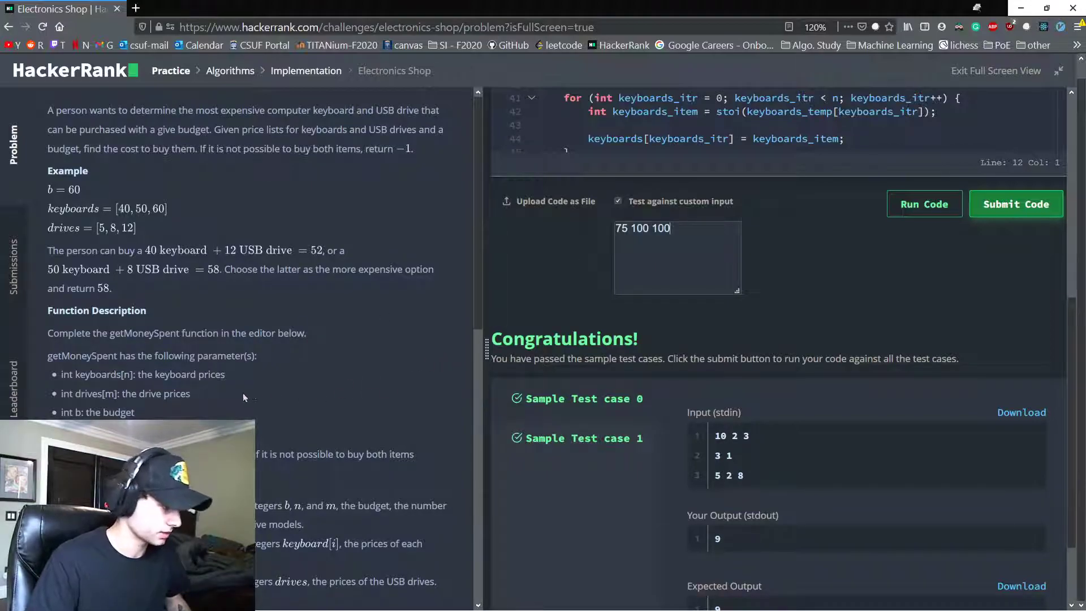
{"action": "scroll", "scroll_direction": "down", "scroll_amount": 3}
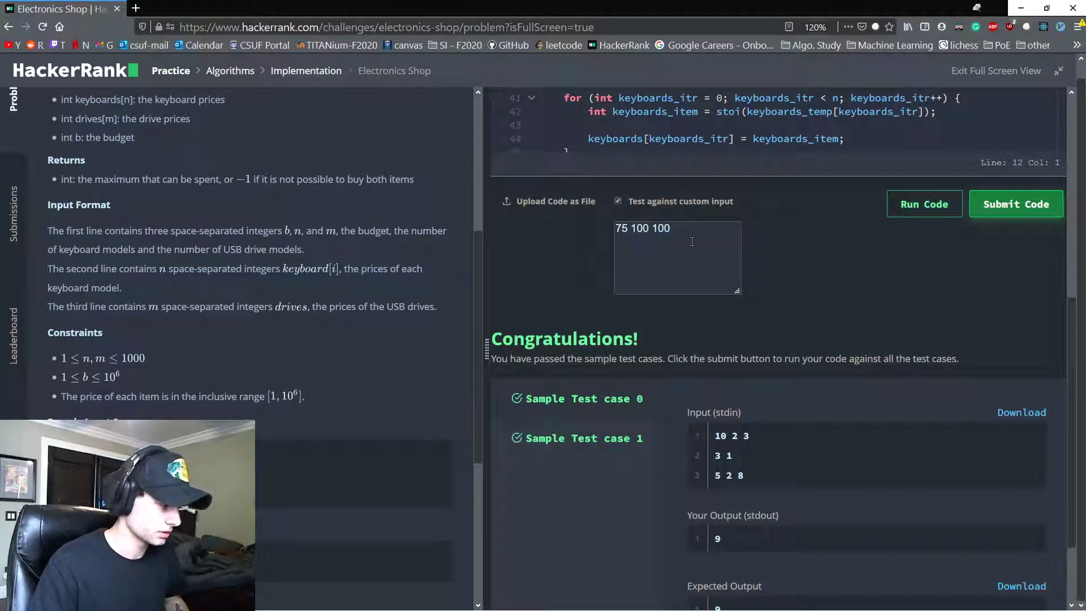
{"action": "type", "text": "3 1 4"}
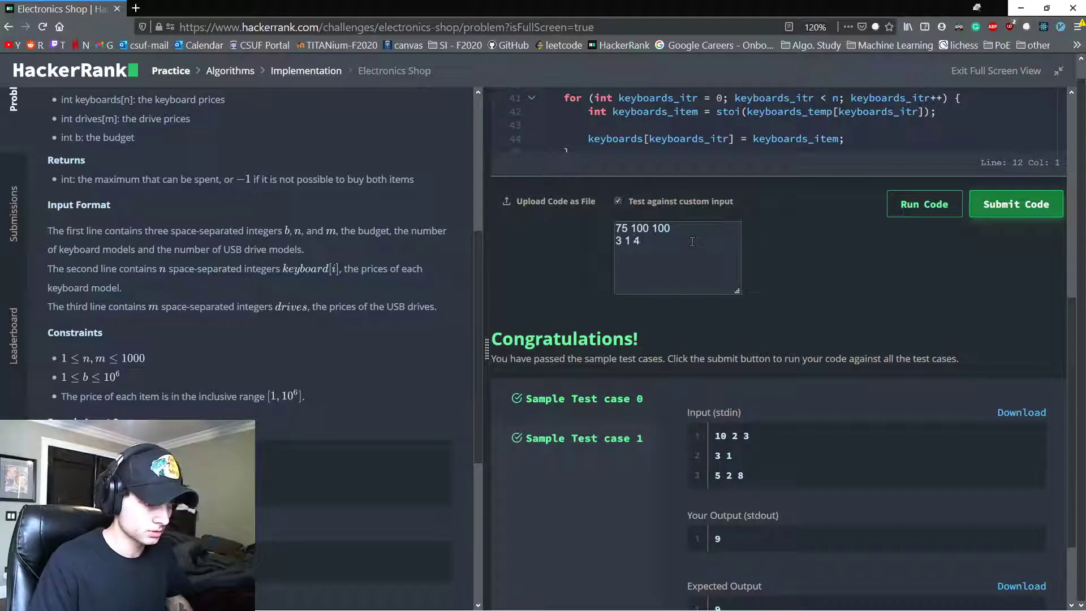
{"action": "type", "text": "5 1"}
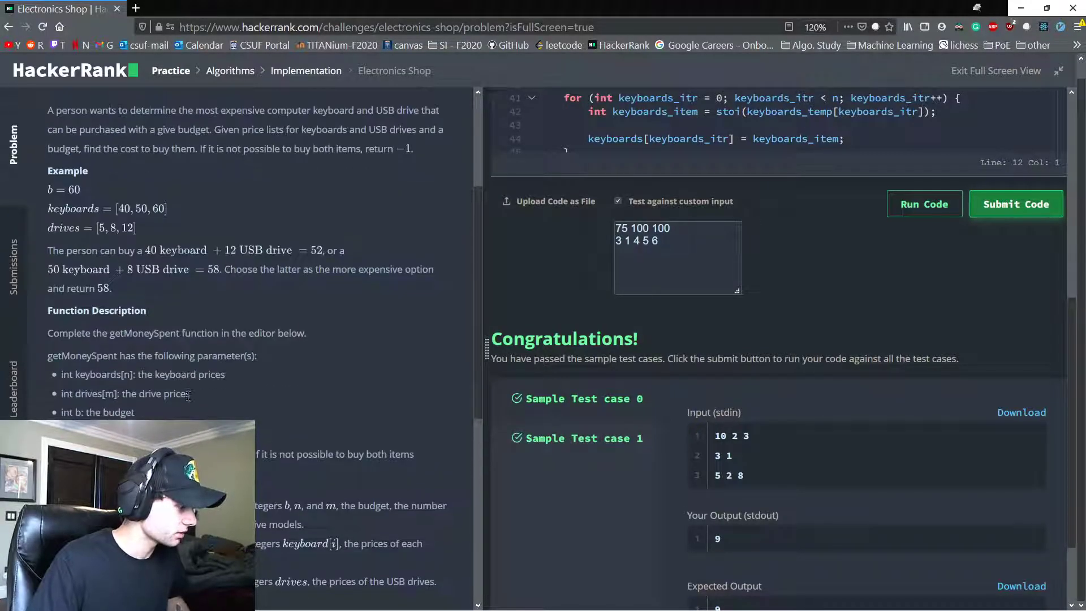
Fill the keyboard and drive lines with repeated 3 1 4 5 6 prices
{"action": "scroll", "scroll_direction": "down", "scroll_amount": 3}
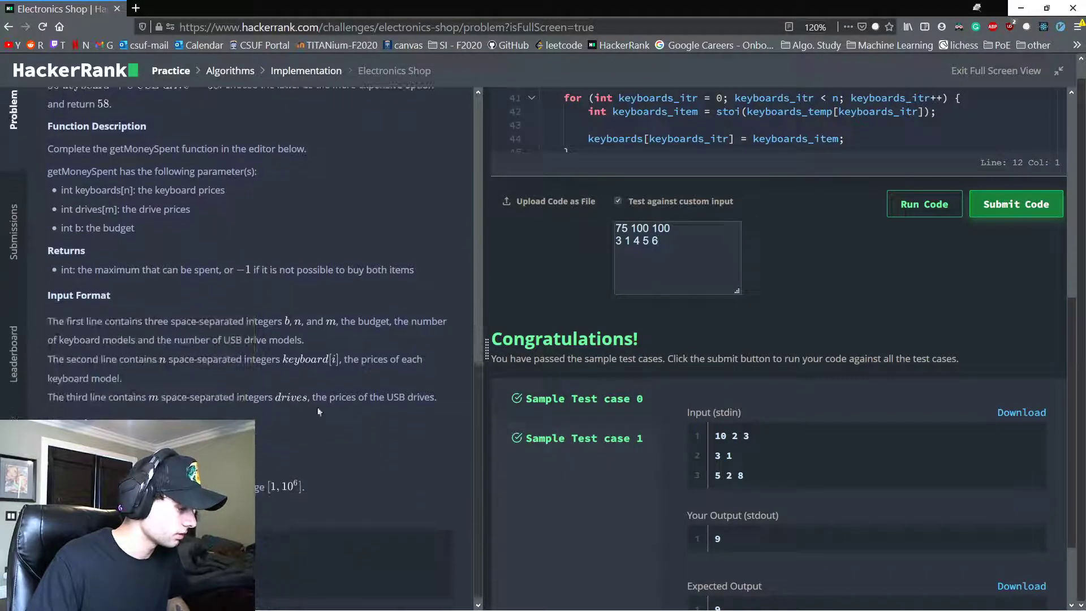
{"action": "triple_click", "coordinate": [635, 240]}
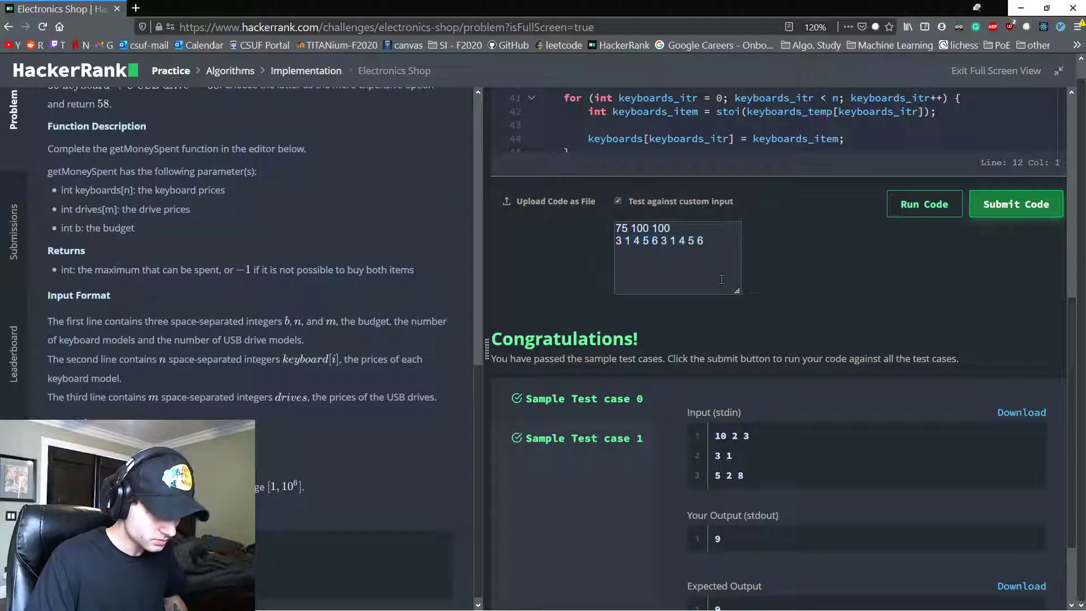
{"action": "type", "text": "3 1 4 5 6"}
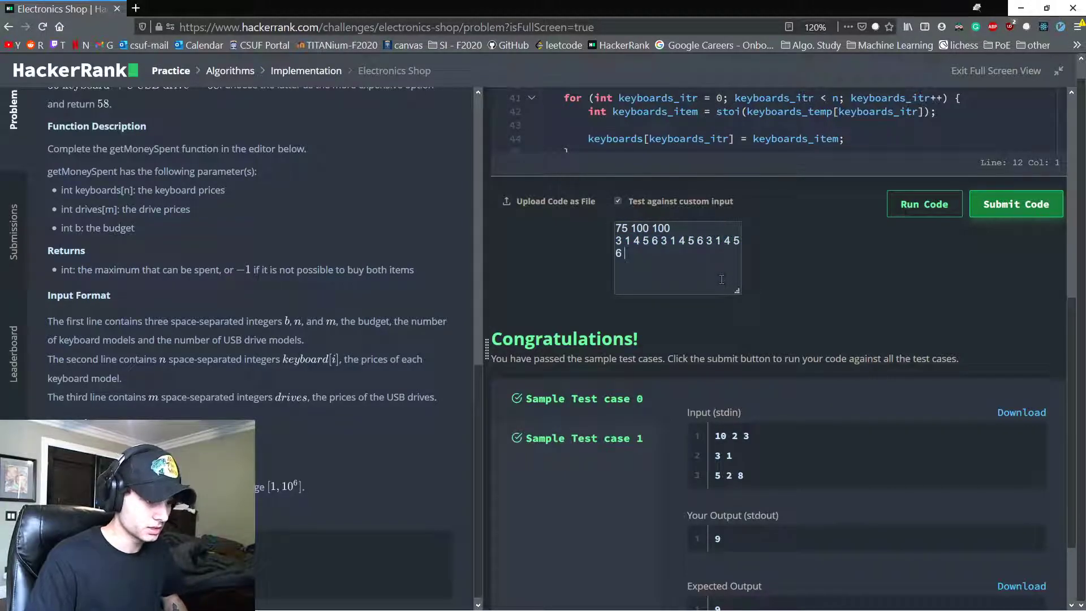
{"action": "type", "text": "3 1 4 5 6"}
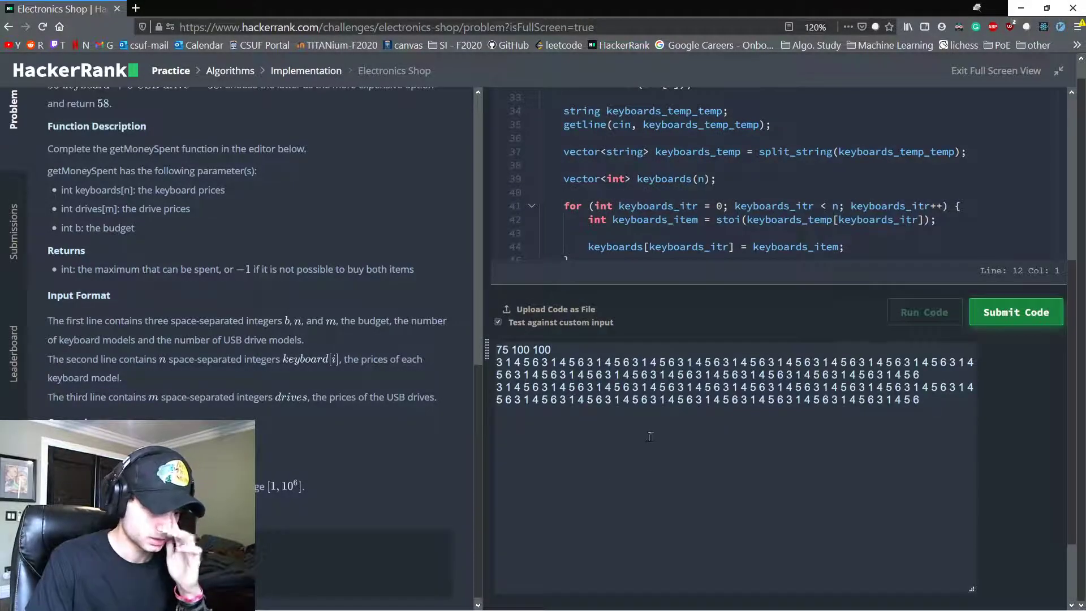
Run the custom input successfully, then submit the solution with test cases 0 through 5 passing
{"action": "left_click", "coordinate": [923, 312]}
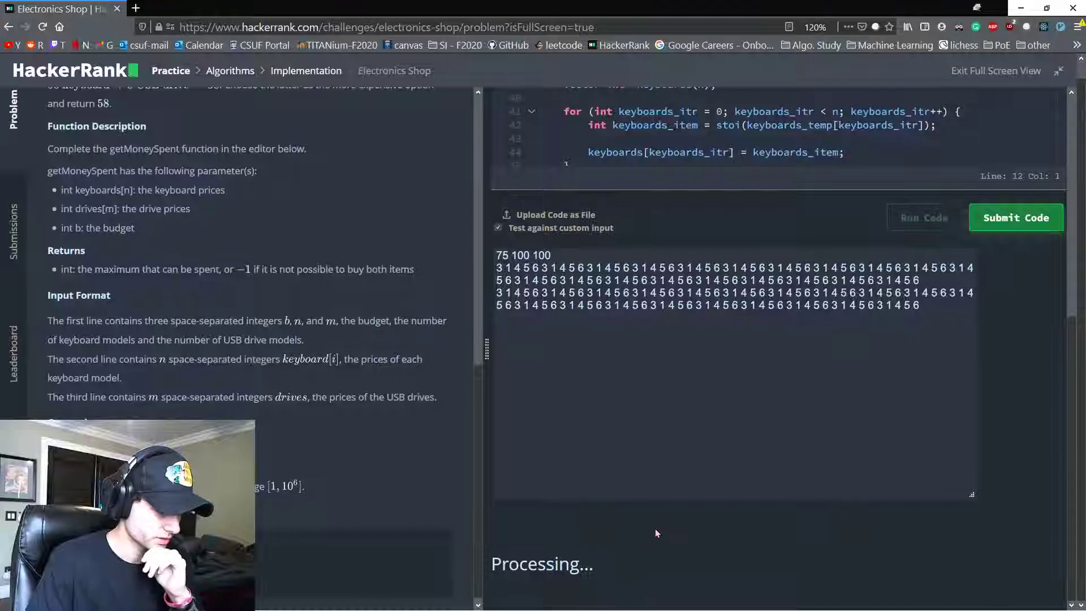
{"action": "left_click", "coordinate": [923, 217]}
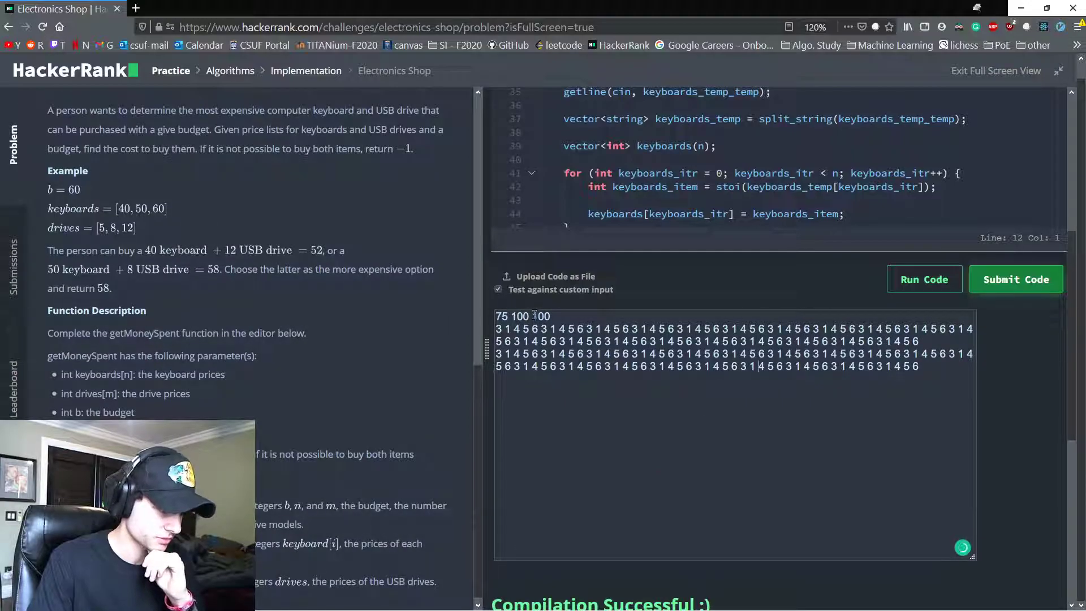
{"action": "left_click", "coordinate": [924, 279]}
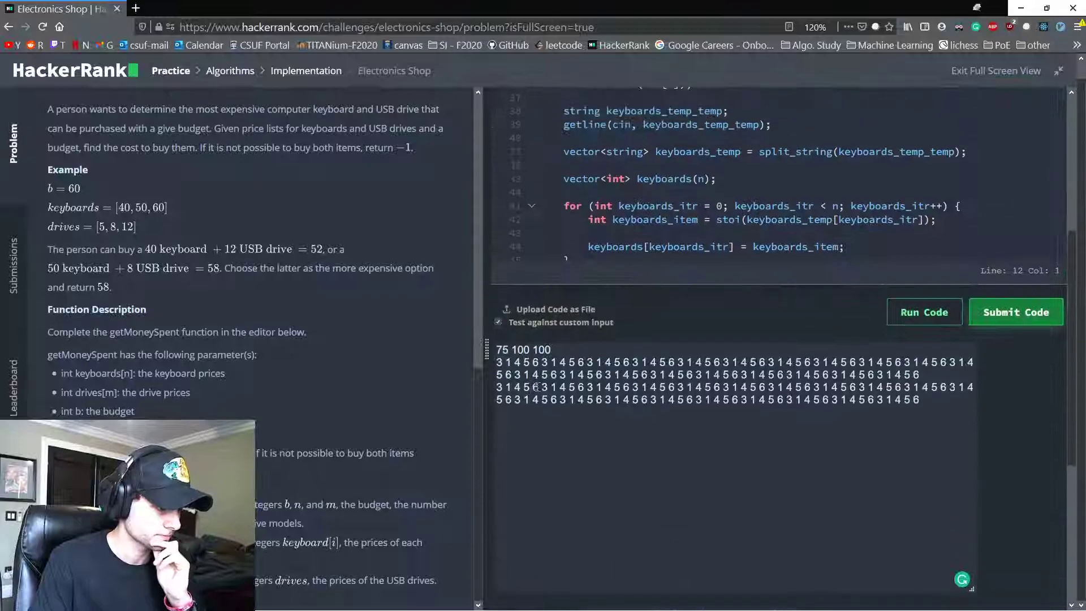
{"action": "left_click", "coordinate": [922, 312]}
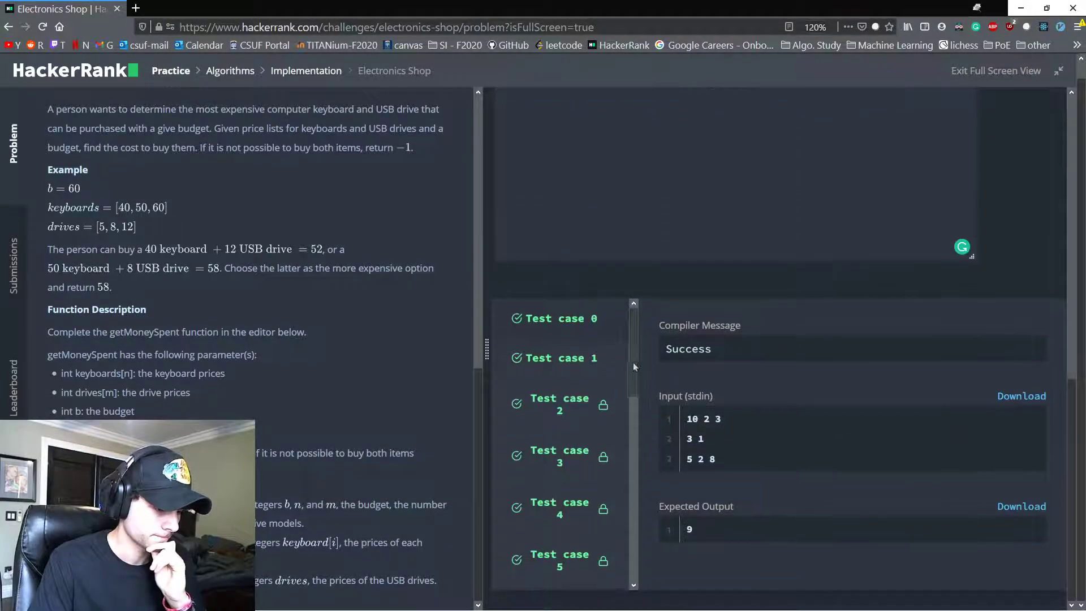
{"action": "scroll", "scroll_direction": "down", "scroll_amount": 3}
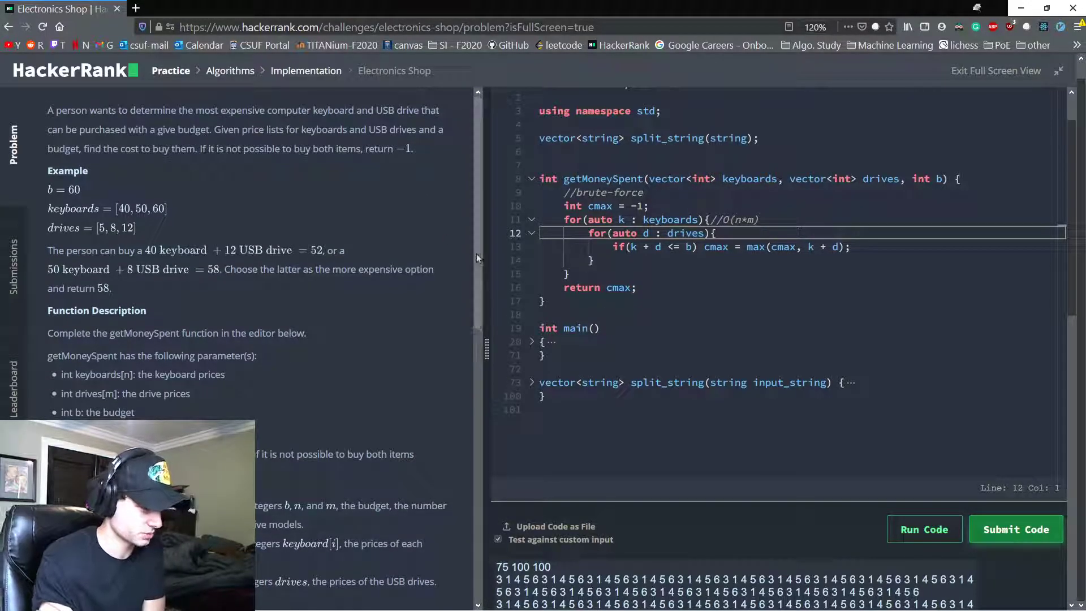
{"action": "scroll", "scroll_direction": "down", "scroll_amount": 3}
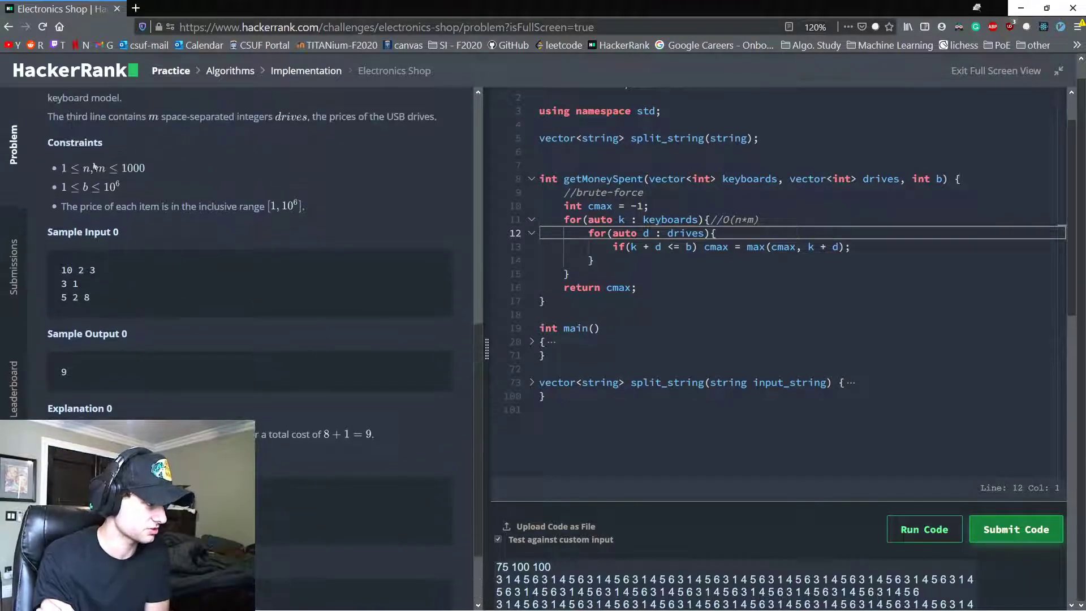